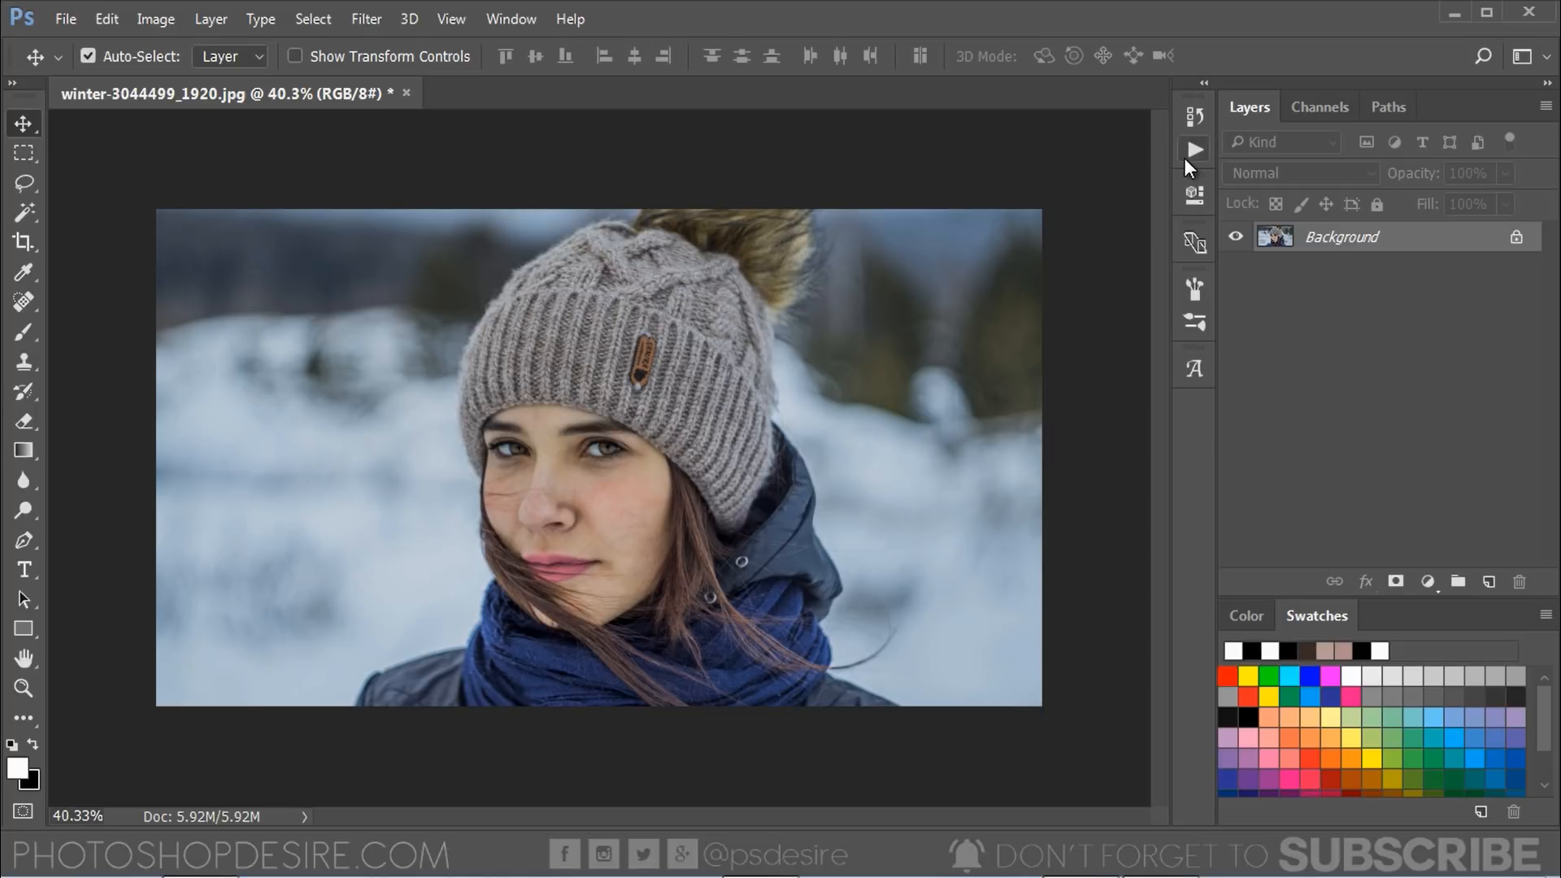
# Step: Load the PSDESIRE - Snow It.atn action file from the Actions panel menu
pyautogui.click(1193, 150)
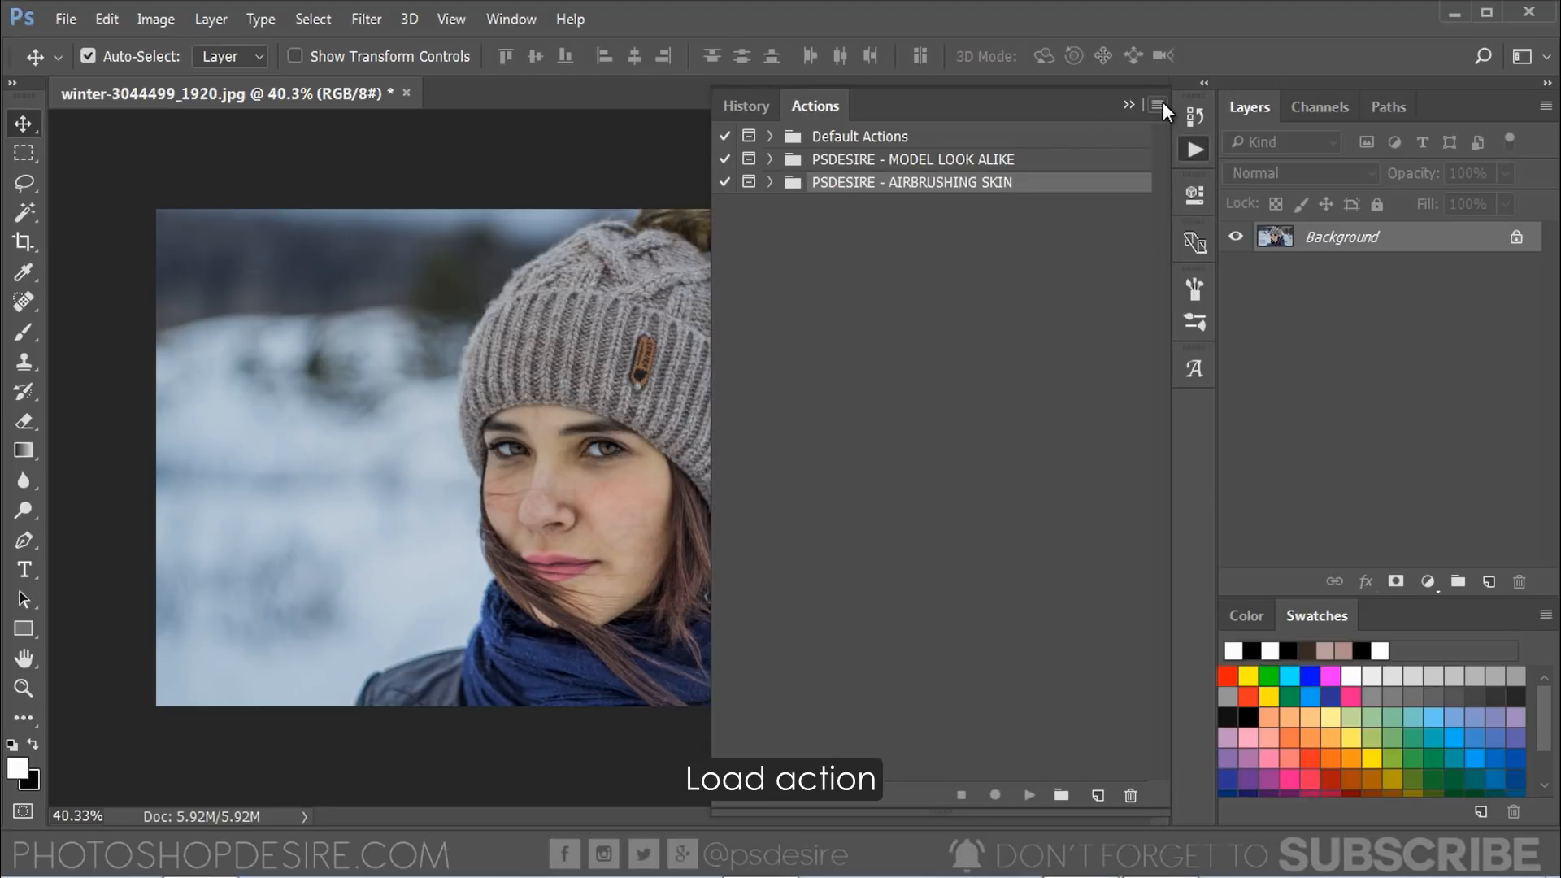
pyautogui.click(1156, 104)
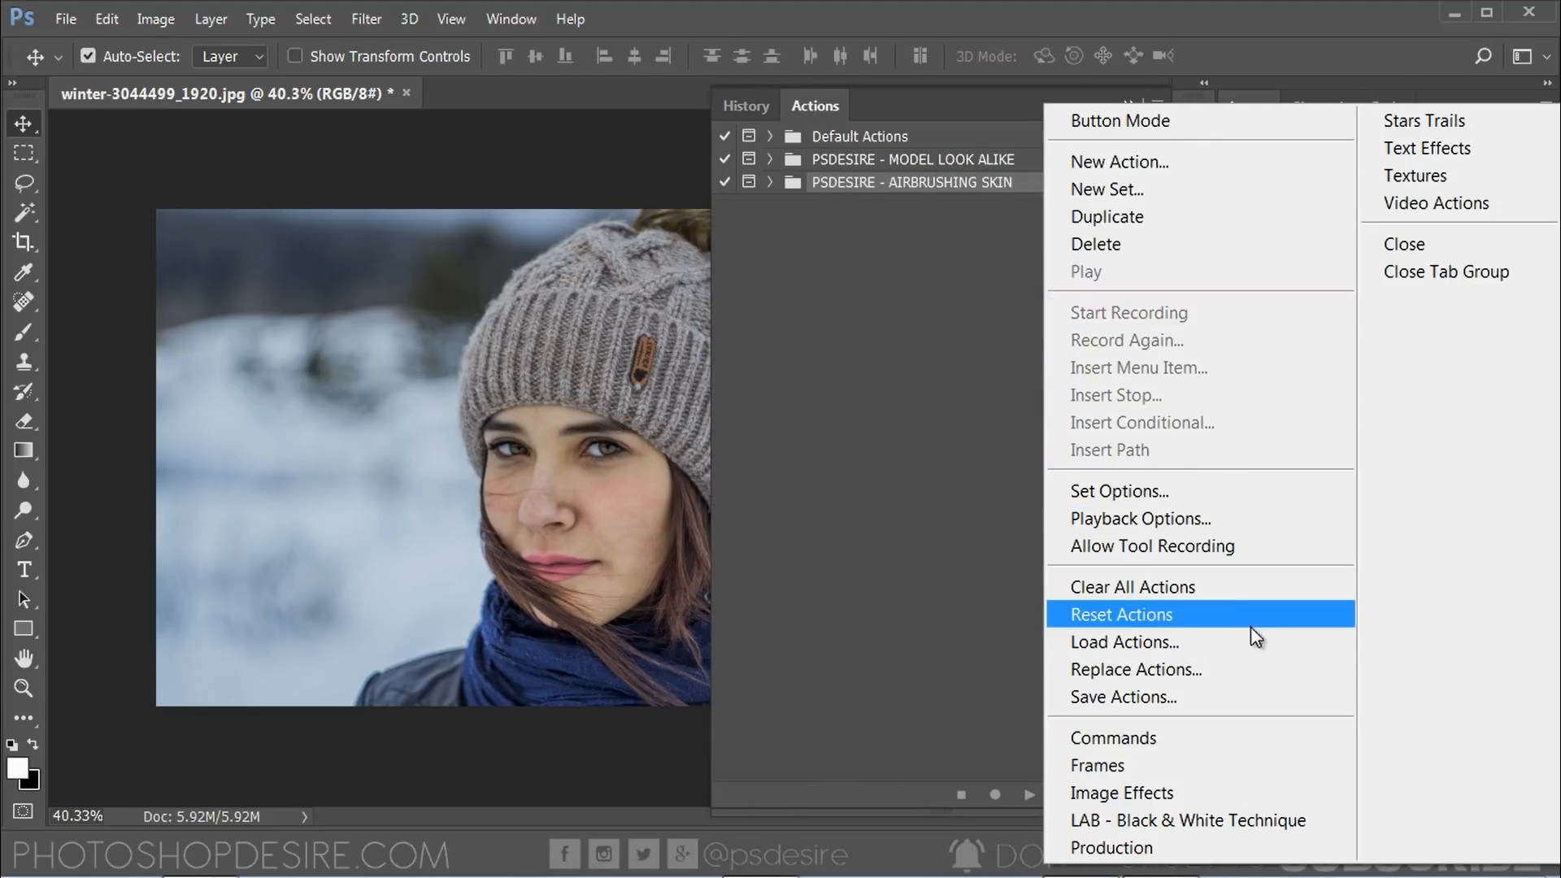
pyautogui.moveTo(1122, 643)
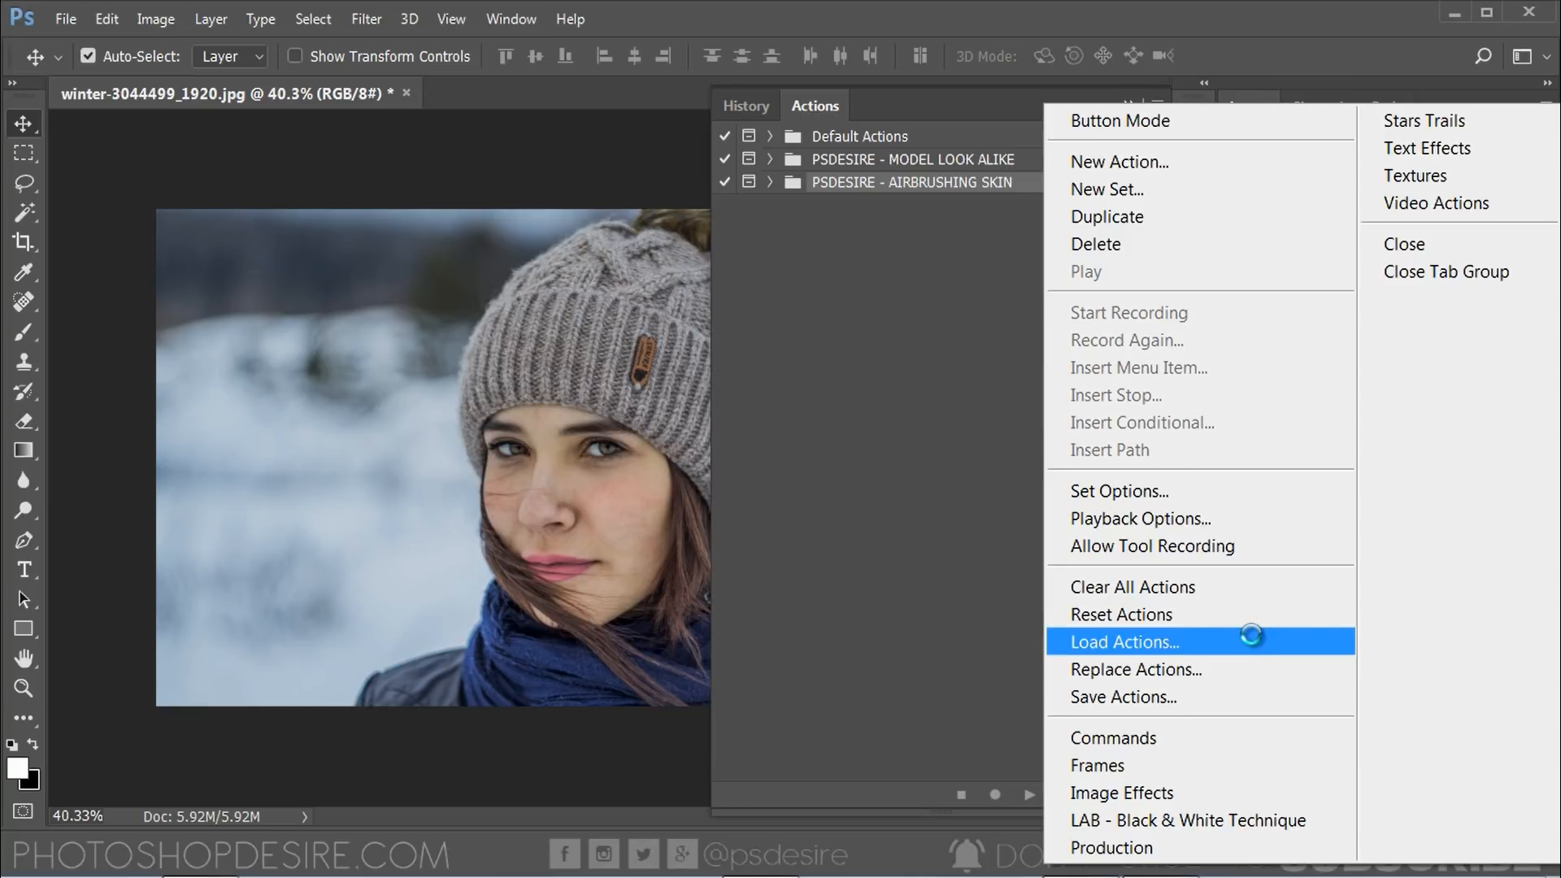
pyautogui.click(1124, 643)
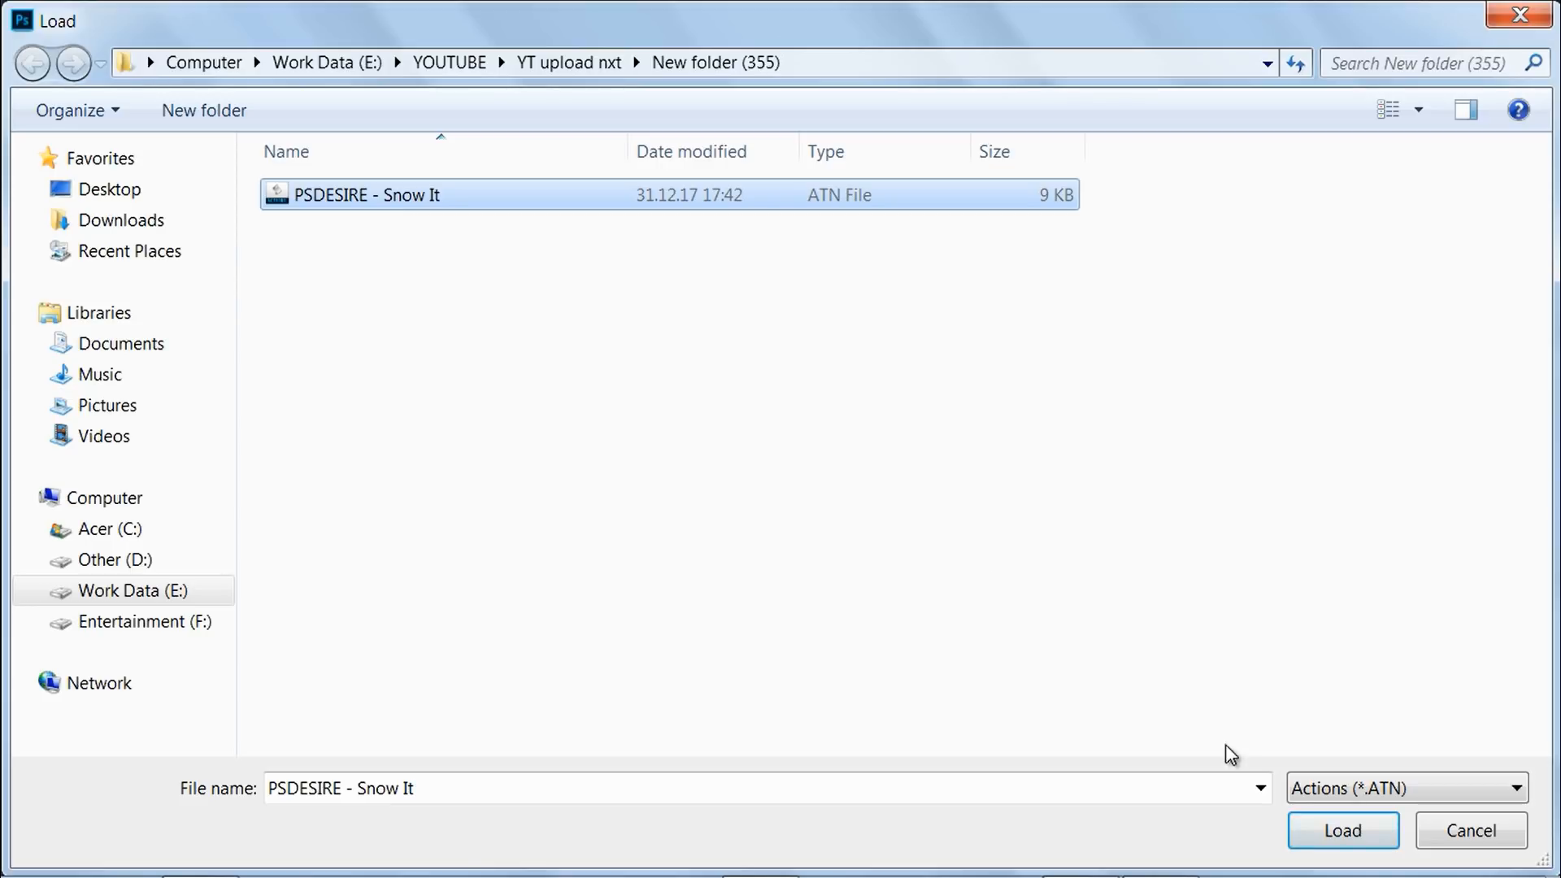
pyautogui.click(1342, 831)
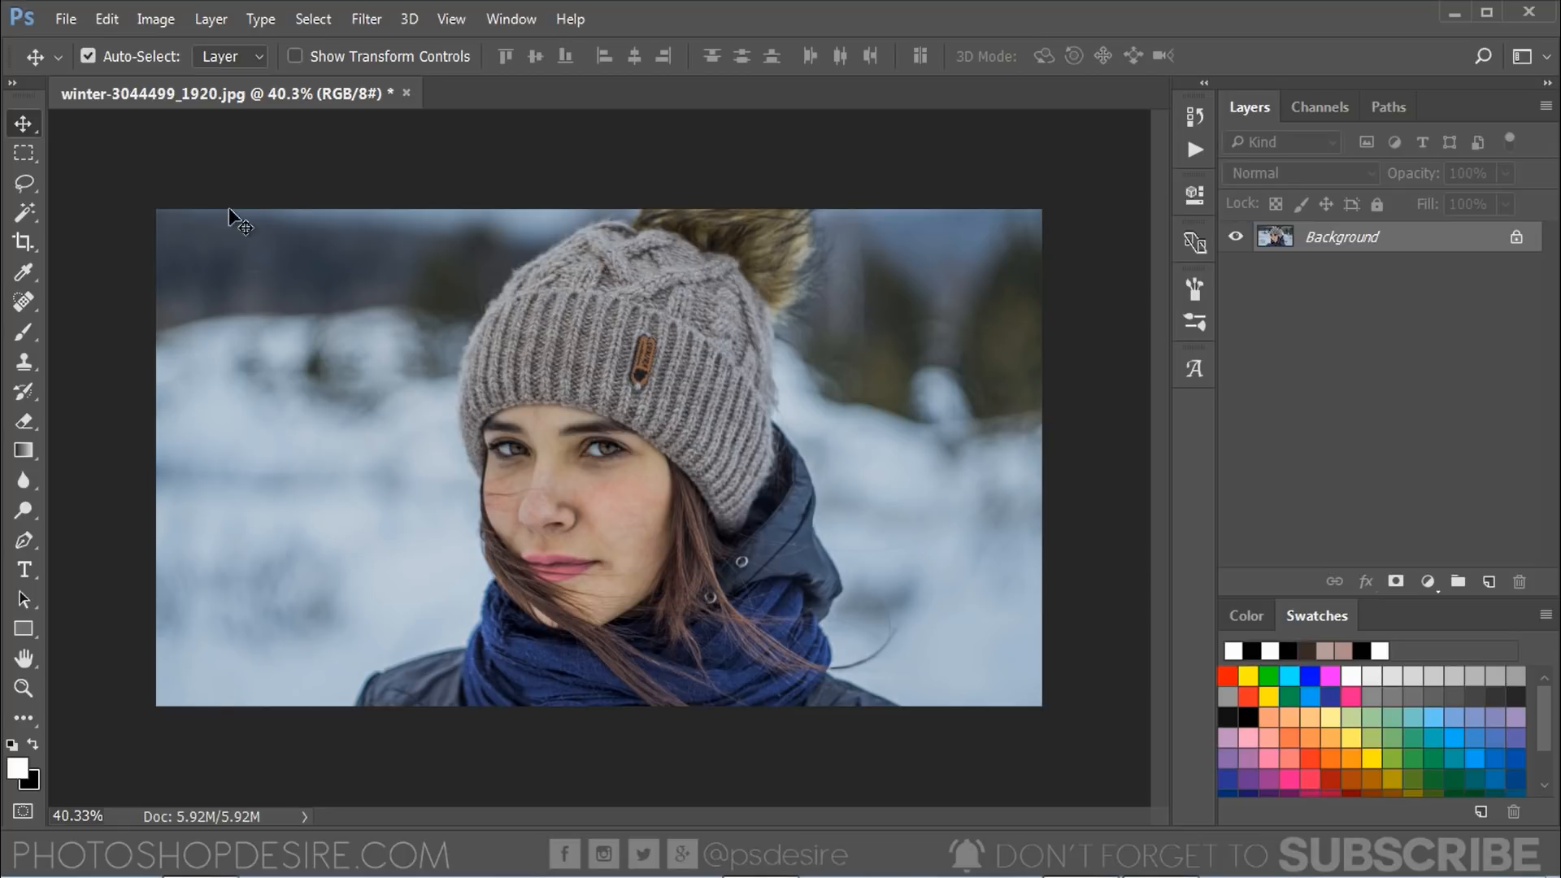
# Step: Bring up the Preset Manager set to manage Brushes presets
pyautogui.click(106, 18)
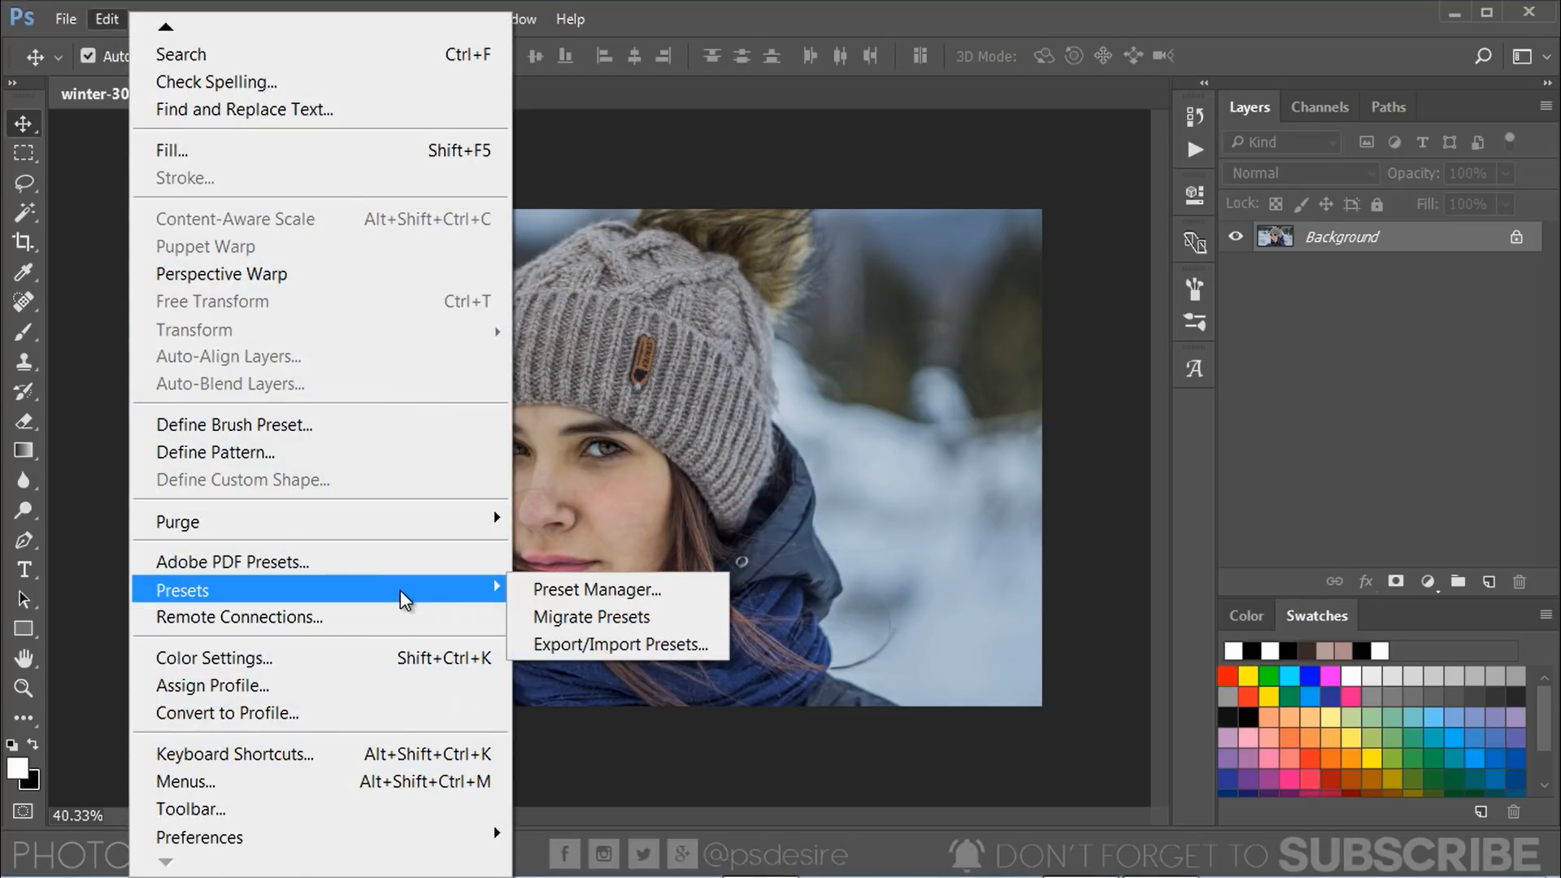
pyautogui.click(595, 589)
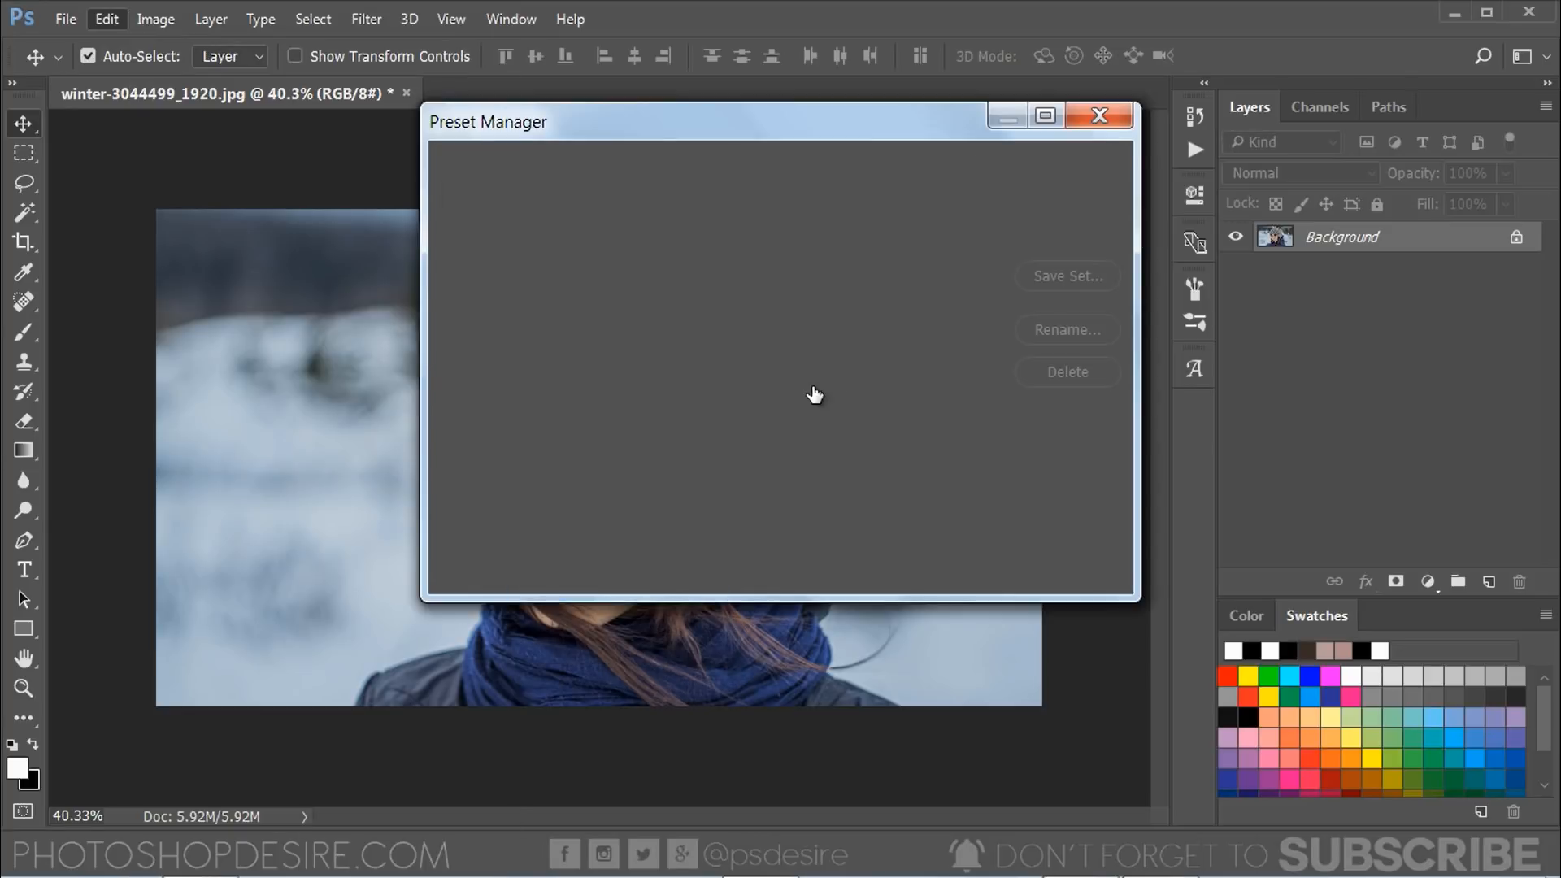
pyautogui.click(641, 166)
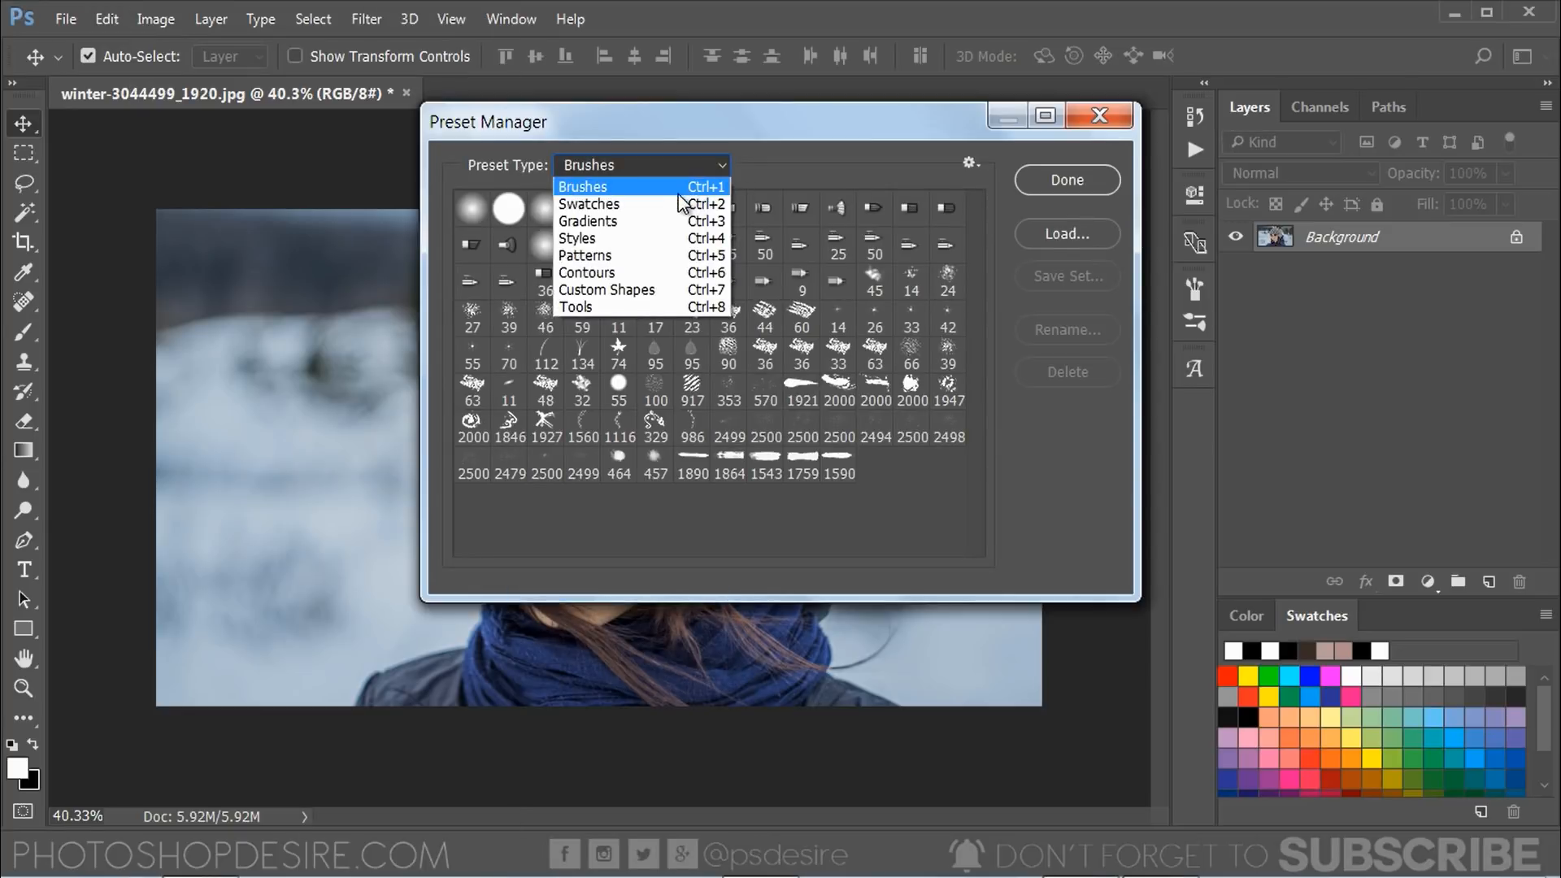
pyautogui.click(582, 186)
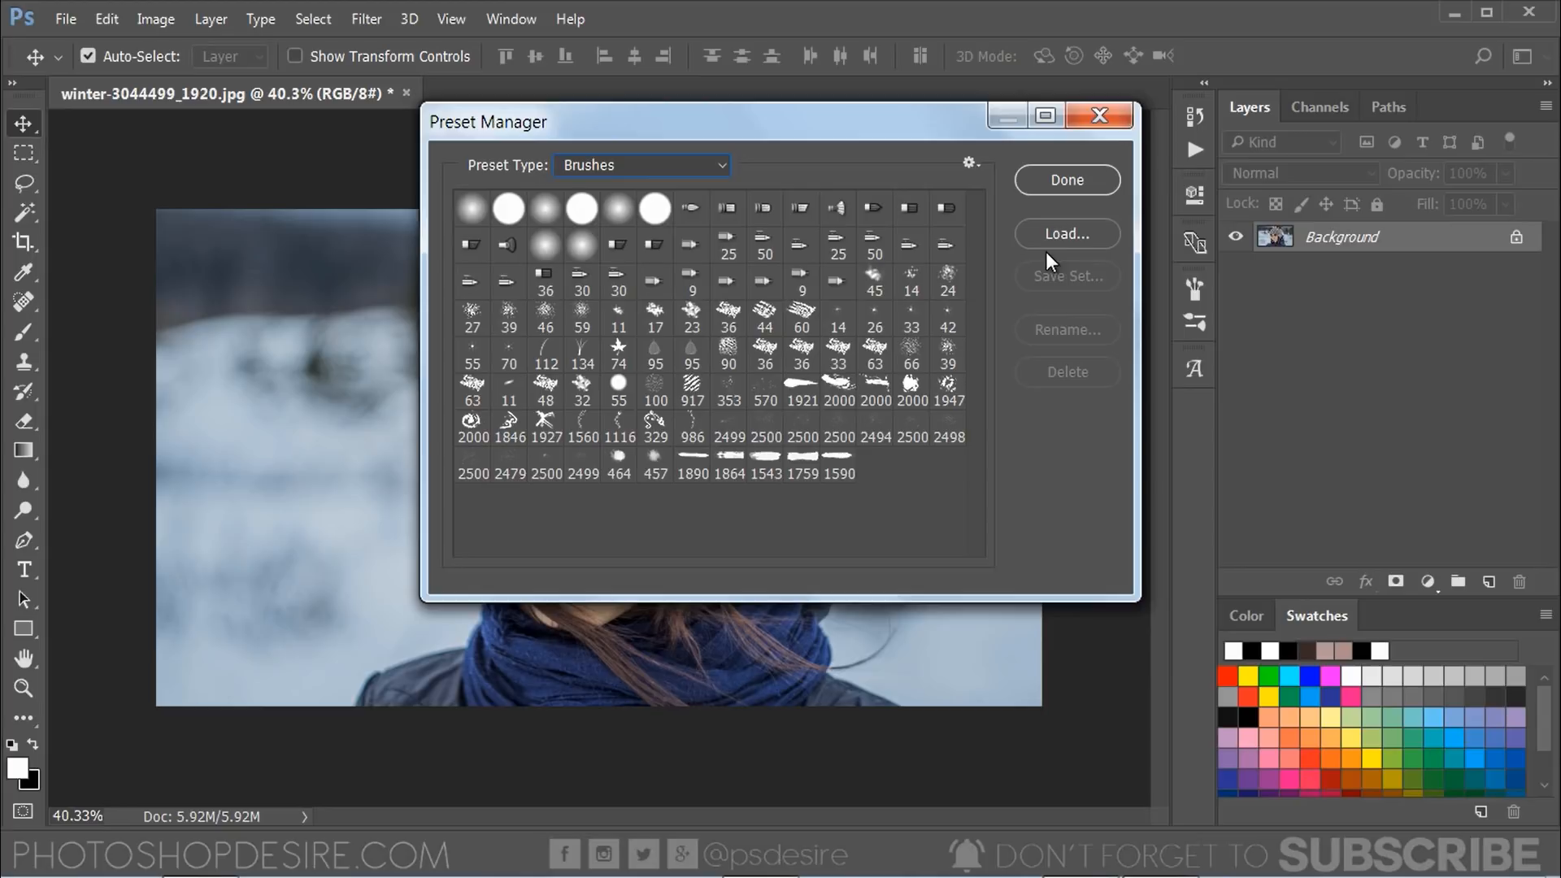
# Step: Load Snow Round Brush.abr into the brush presets and finish
pyautogui.click(1063, 233)
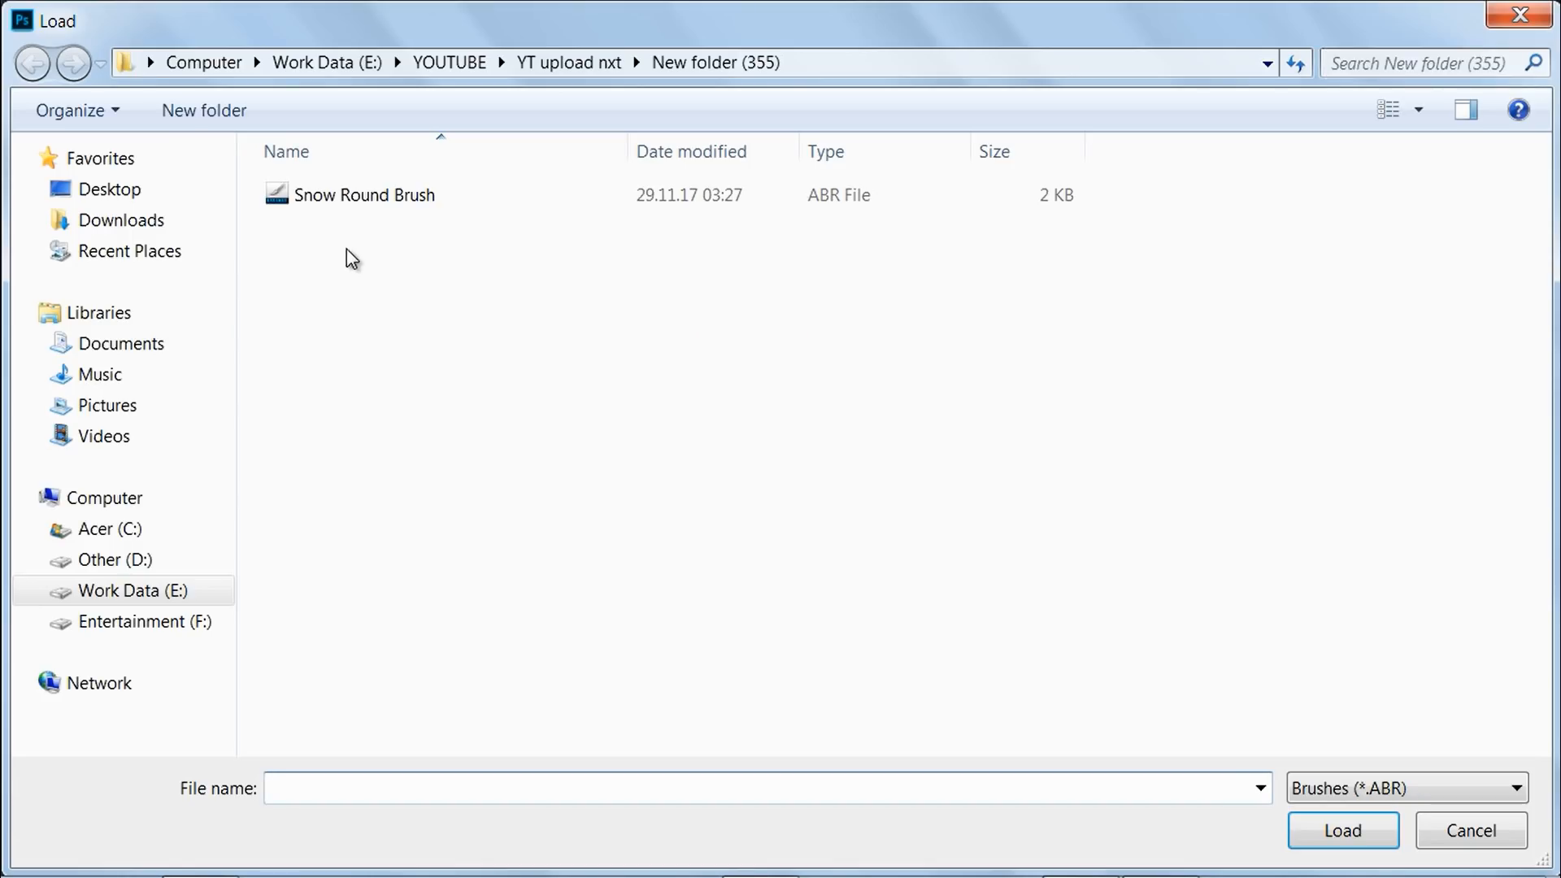
pyautogui.click(366, 193)
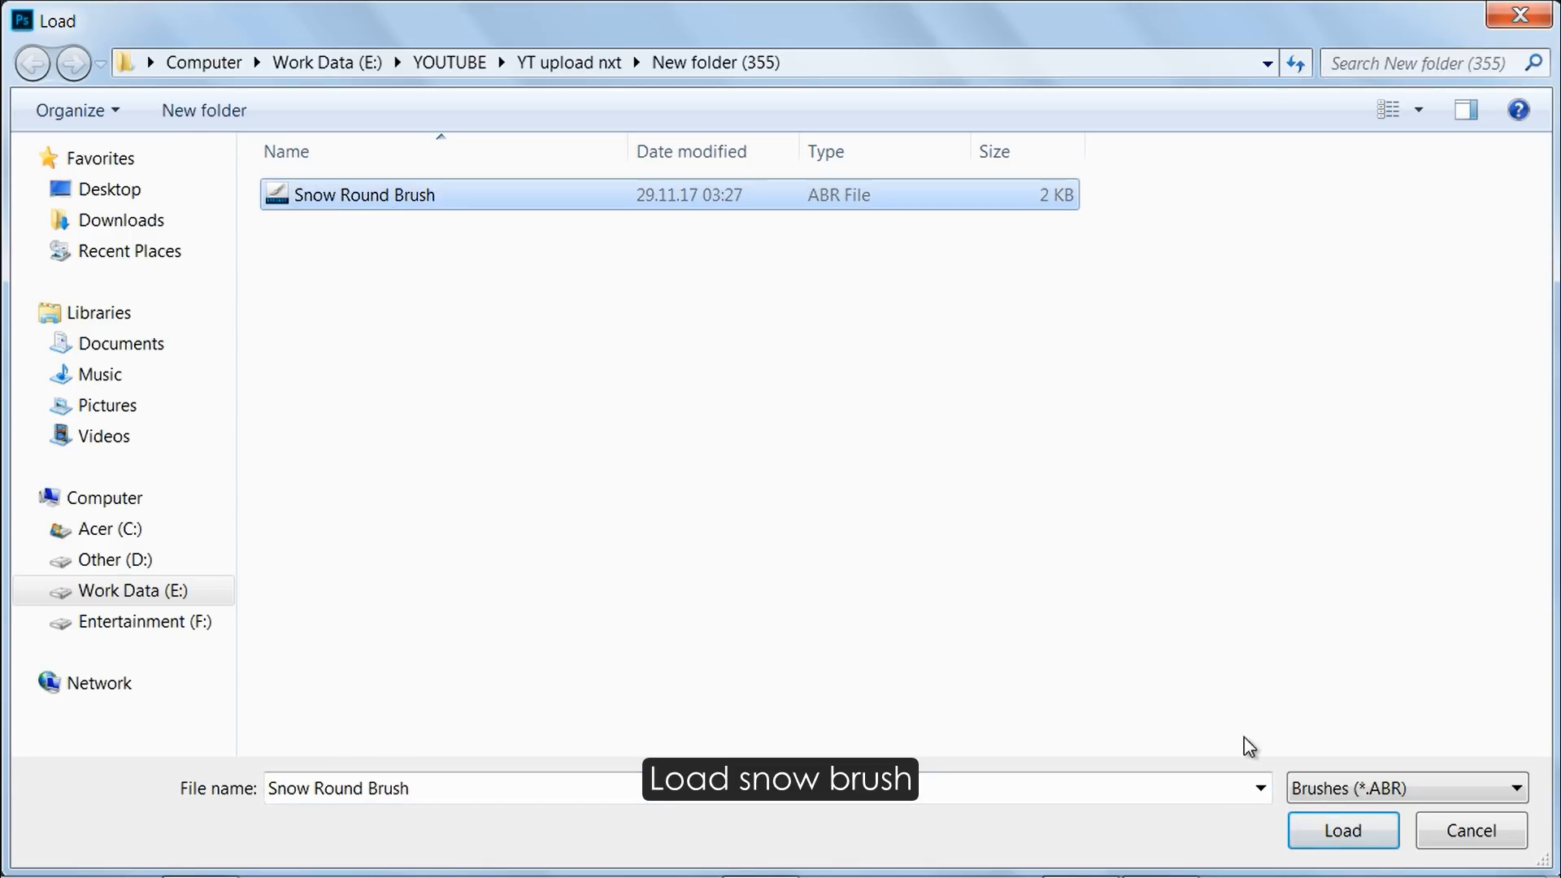
pyautogui.click(1341, 831)
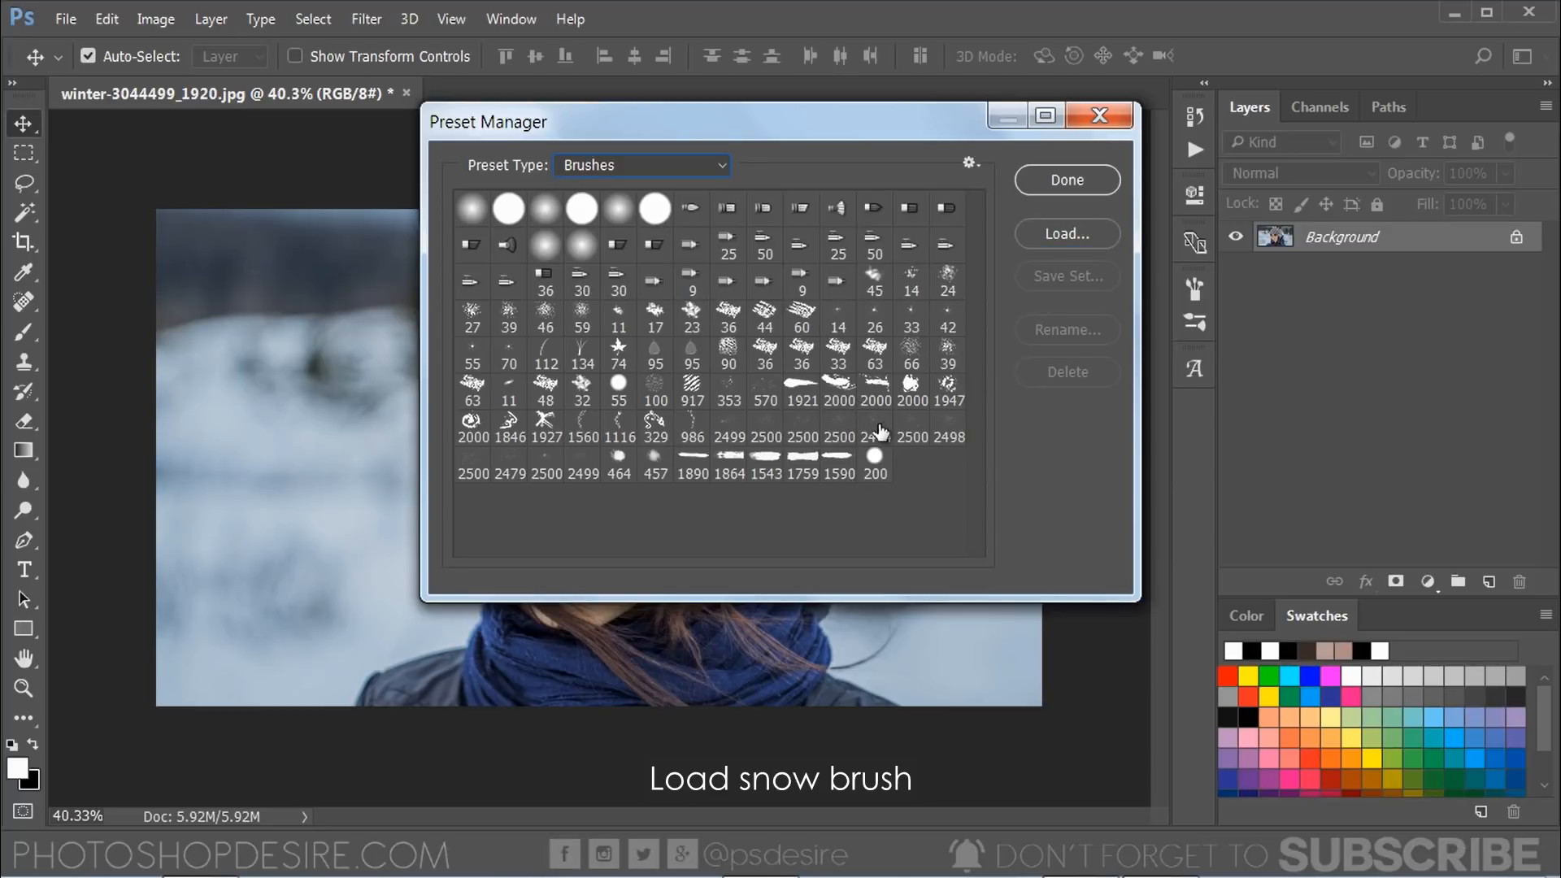
pyautogui.moveTo(880, 481)
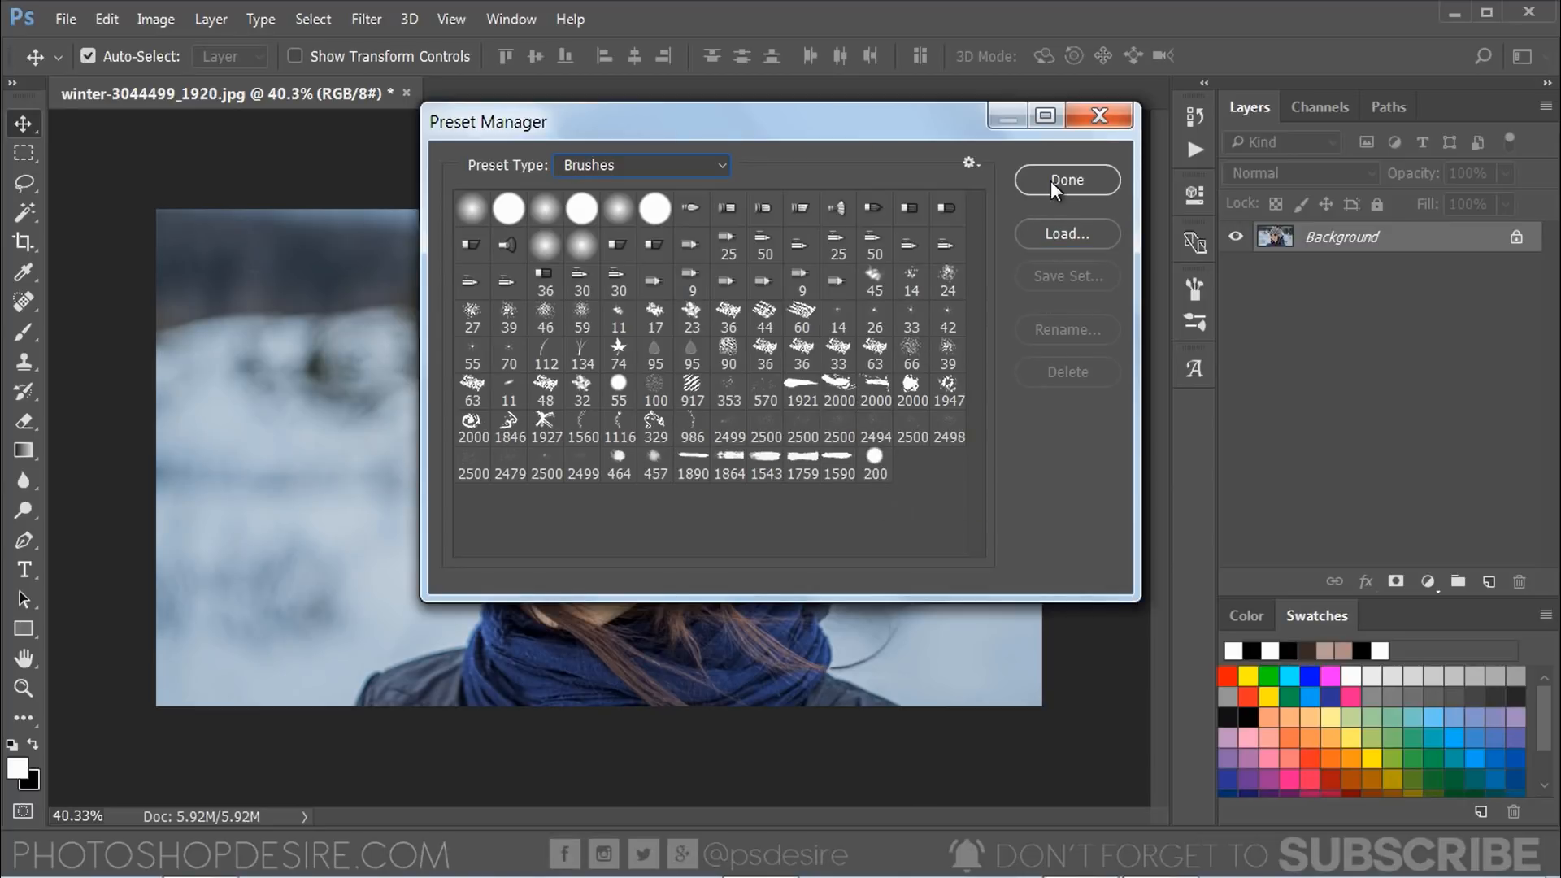
pyautogui.click(1067, 180)
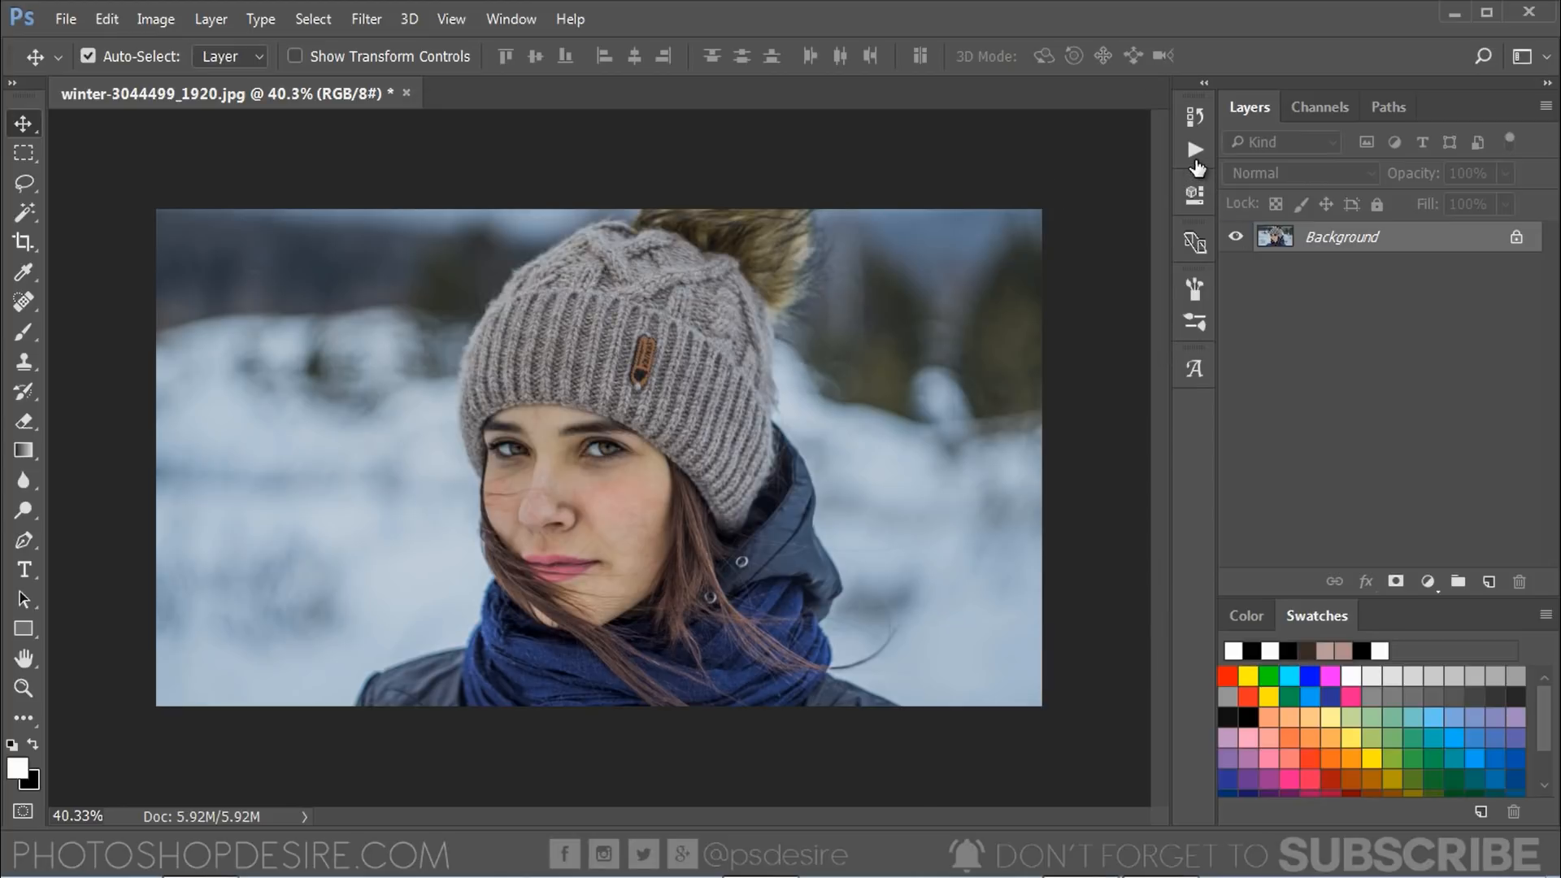
# Step: Play the Snow It 'Play it' action to cover the portrait with snow layers
pyautogui.click(1193, 149)
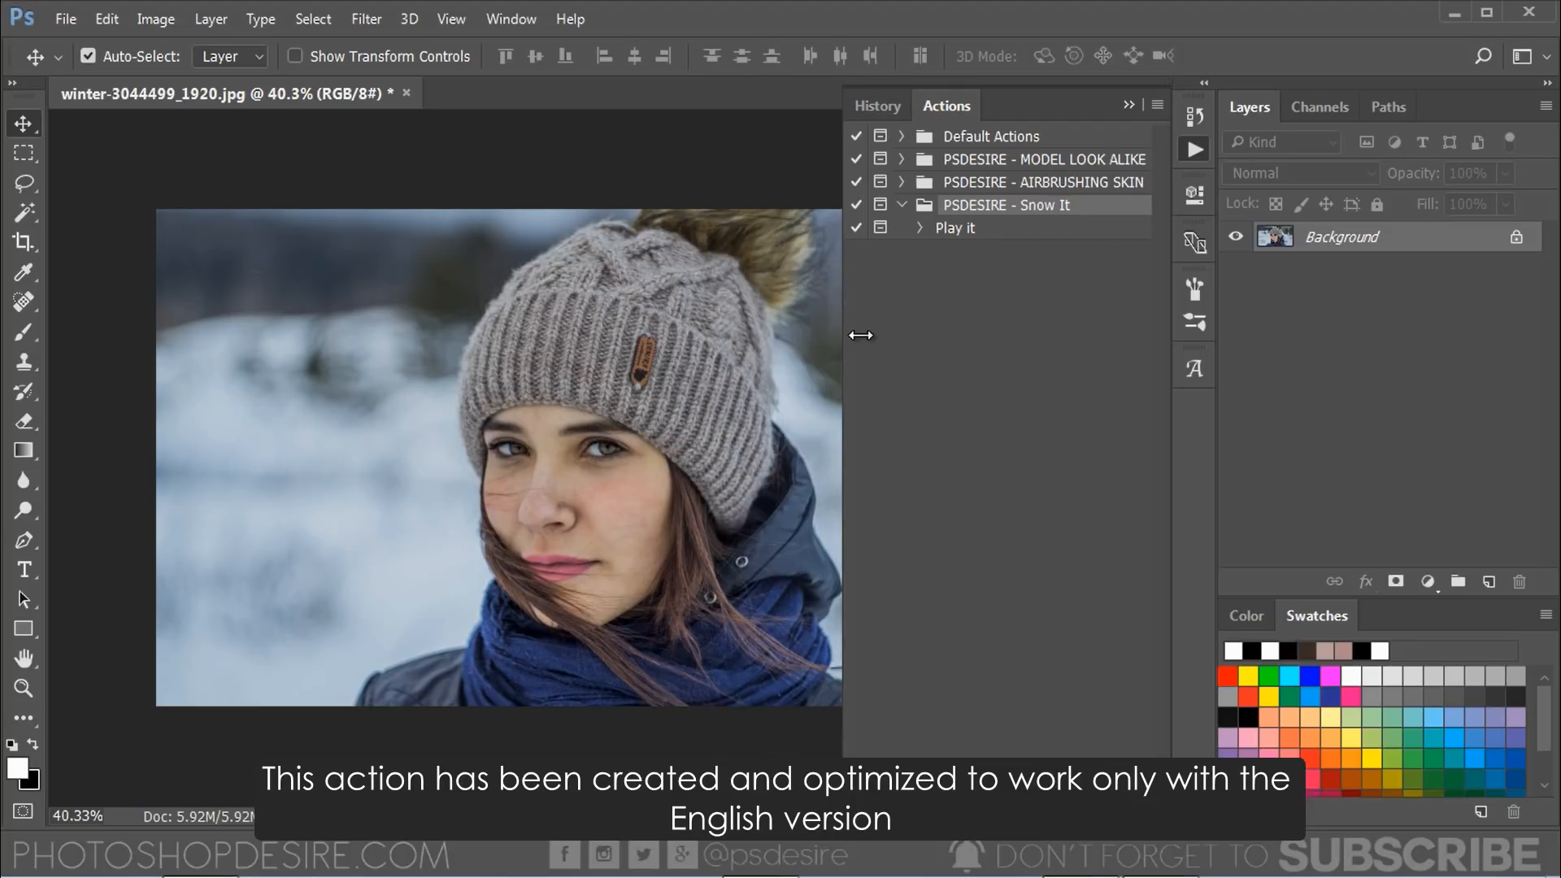
pyautogui.moveTo(980, 227)
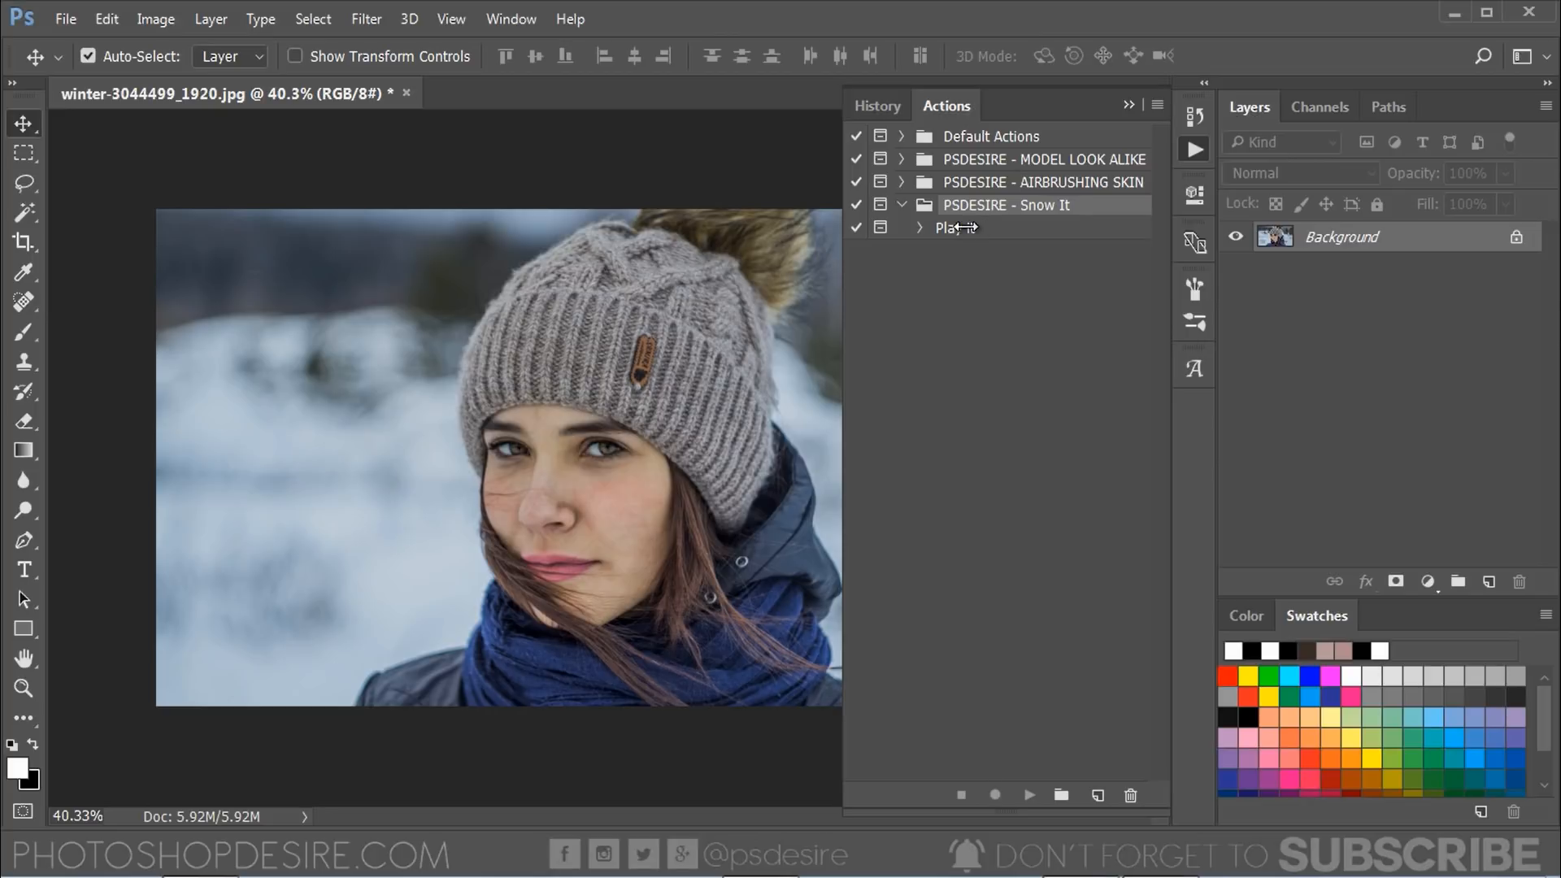
pyautogui.click(971, 228)
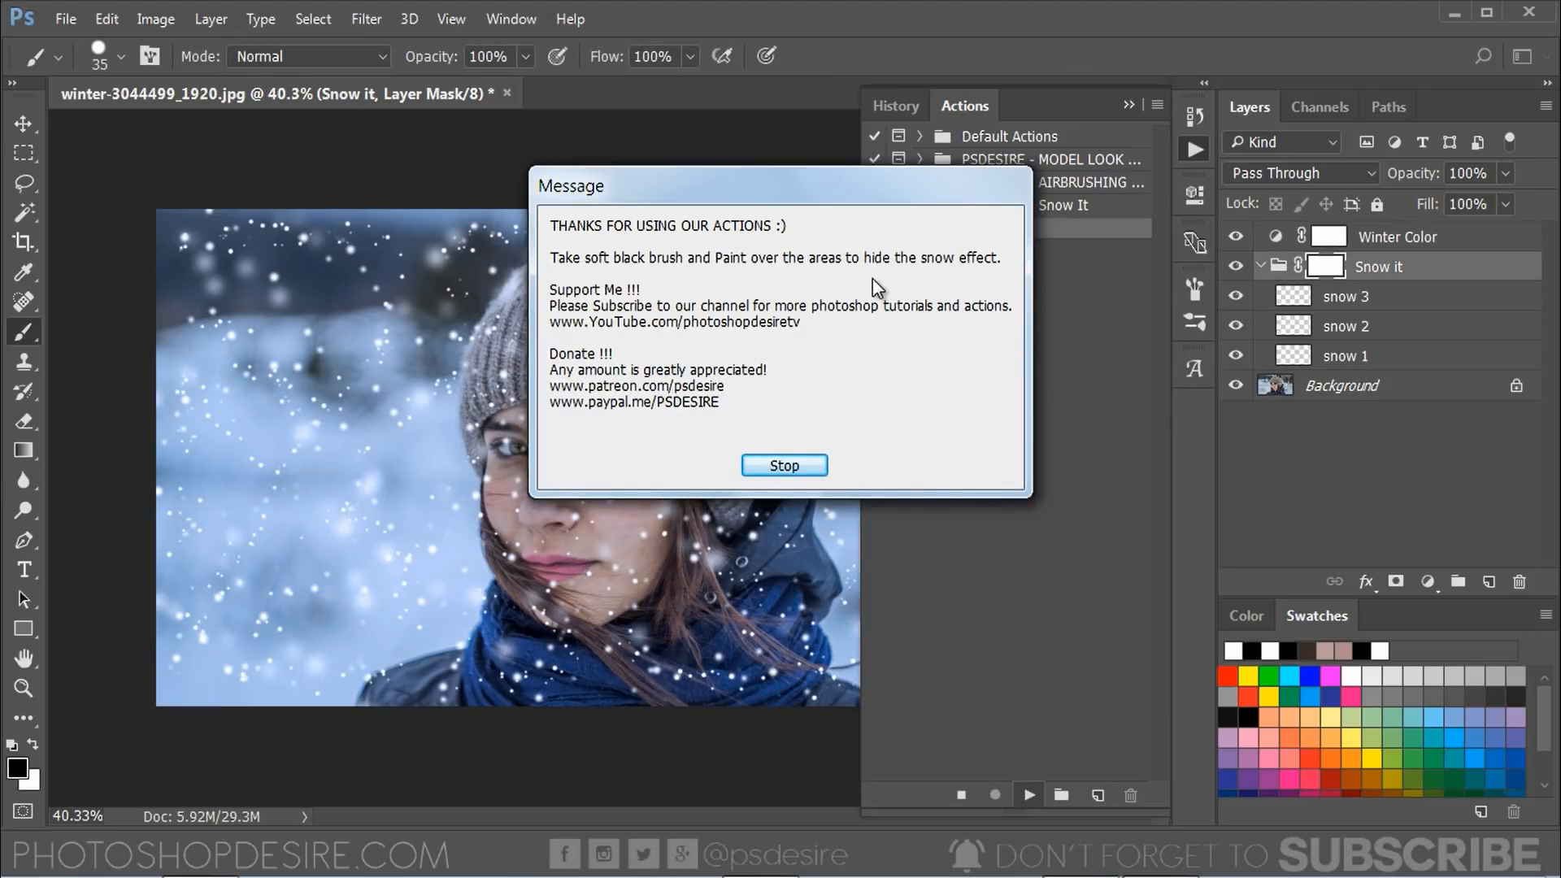
# Step: Dismiss the completion message and paint black on the Snow it mask over the face
pyautogui.click(784, 465)
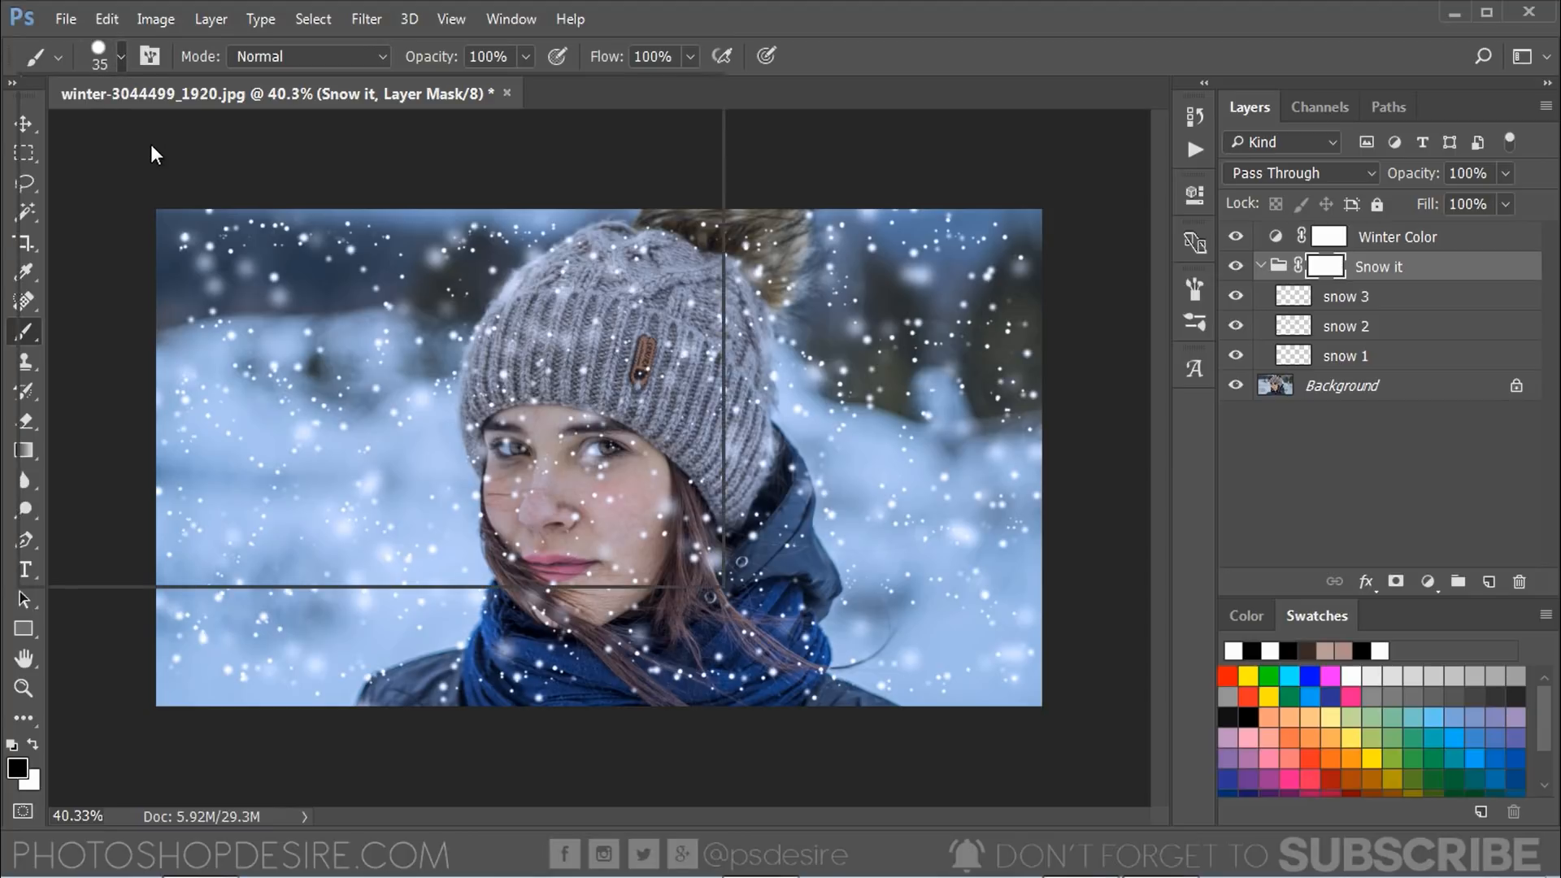
pyautogui.click(98, 55)
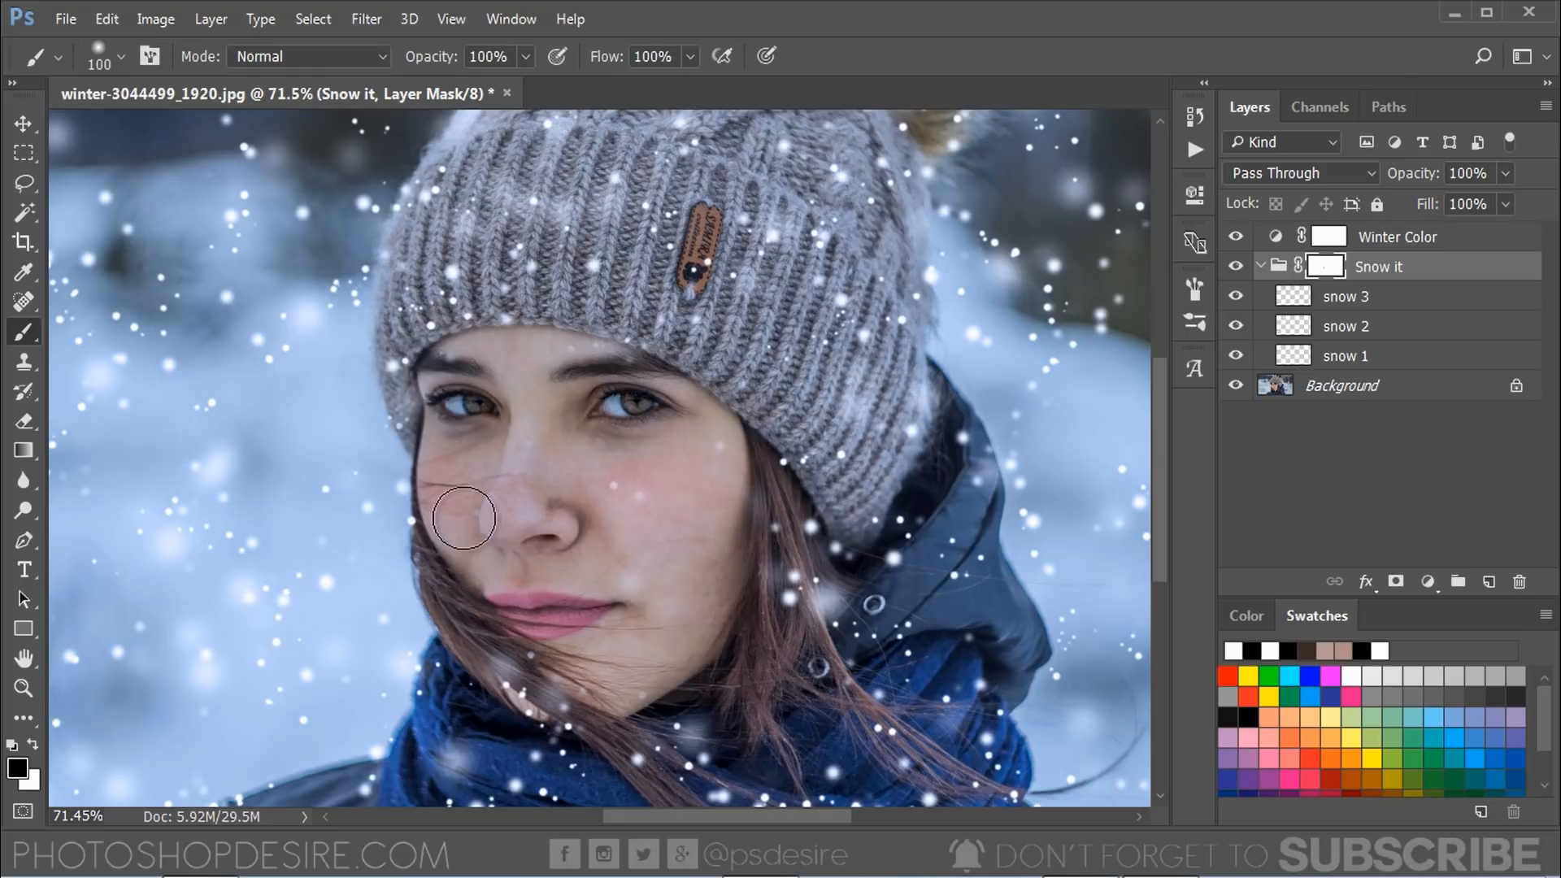
pyautogui.moveTo(460, 356)
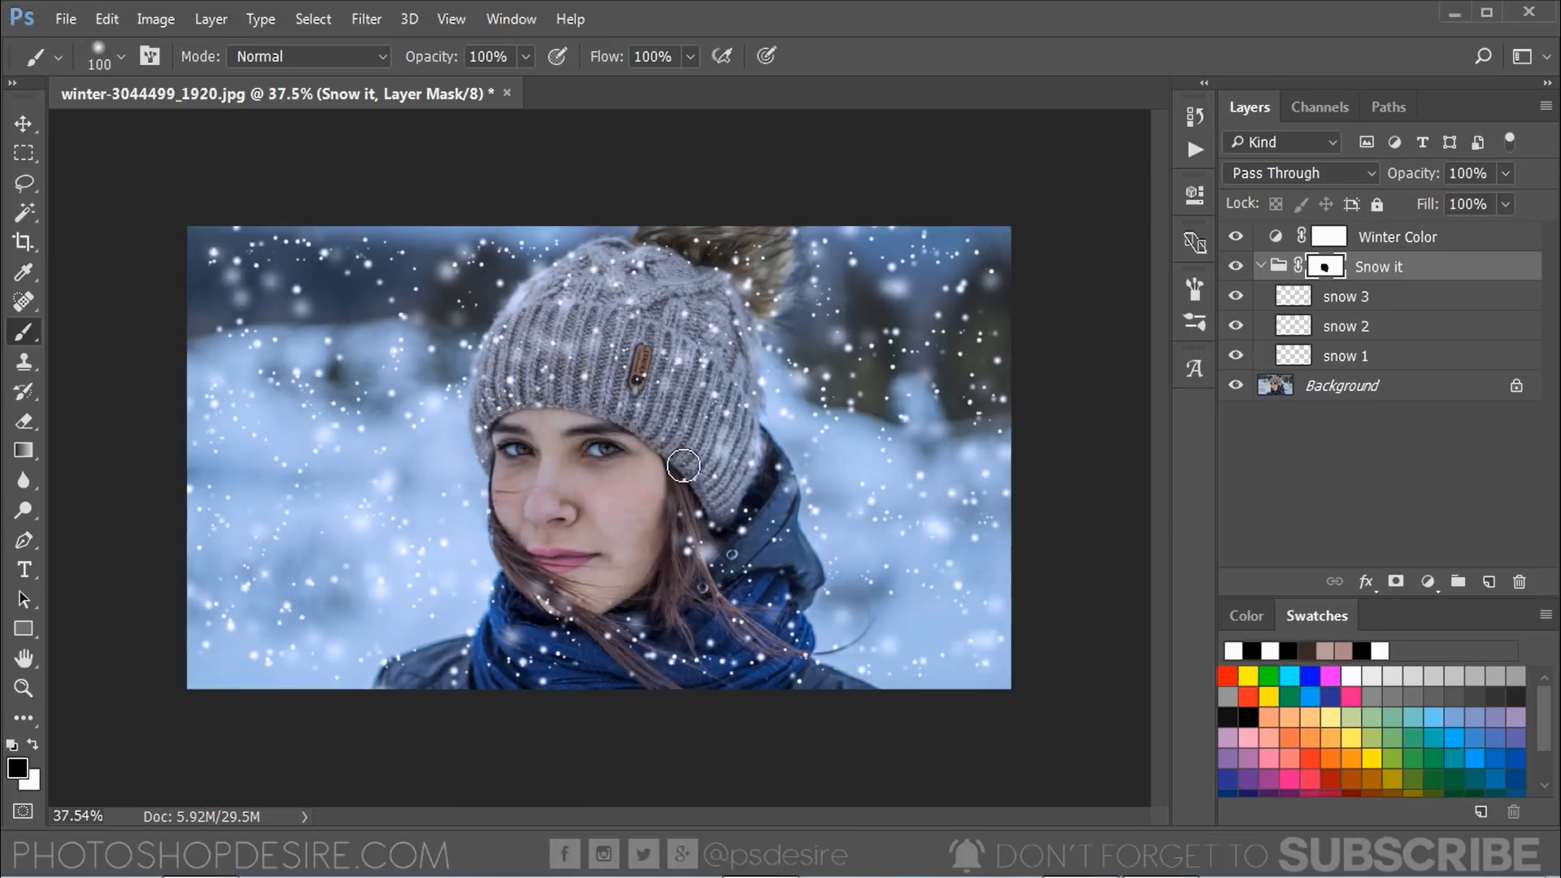
pyautogui.moveTo(685, 465); pyautogui.dragTo(696, 434)
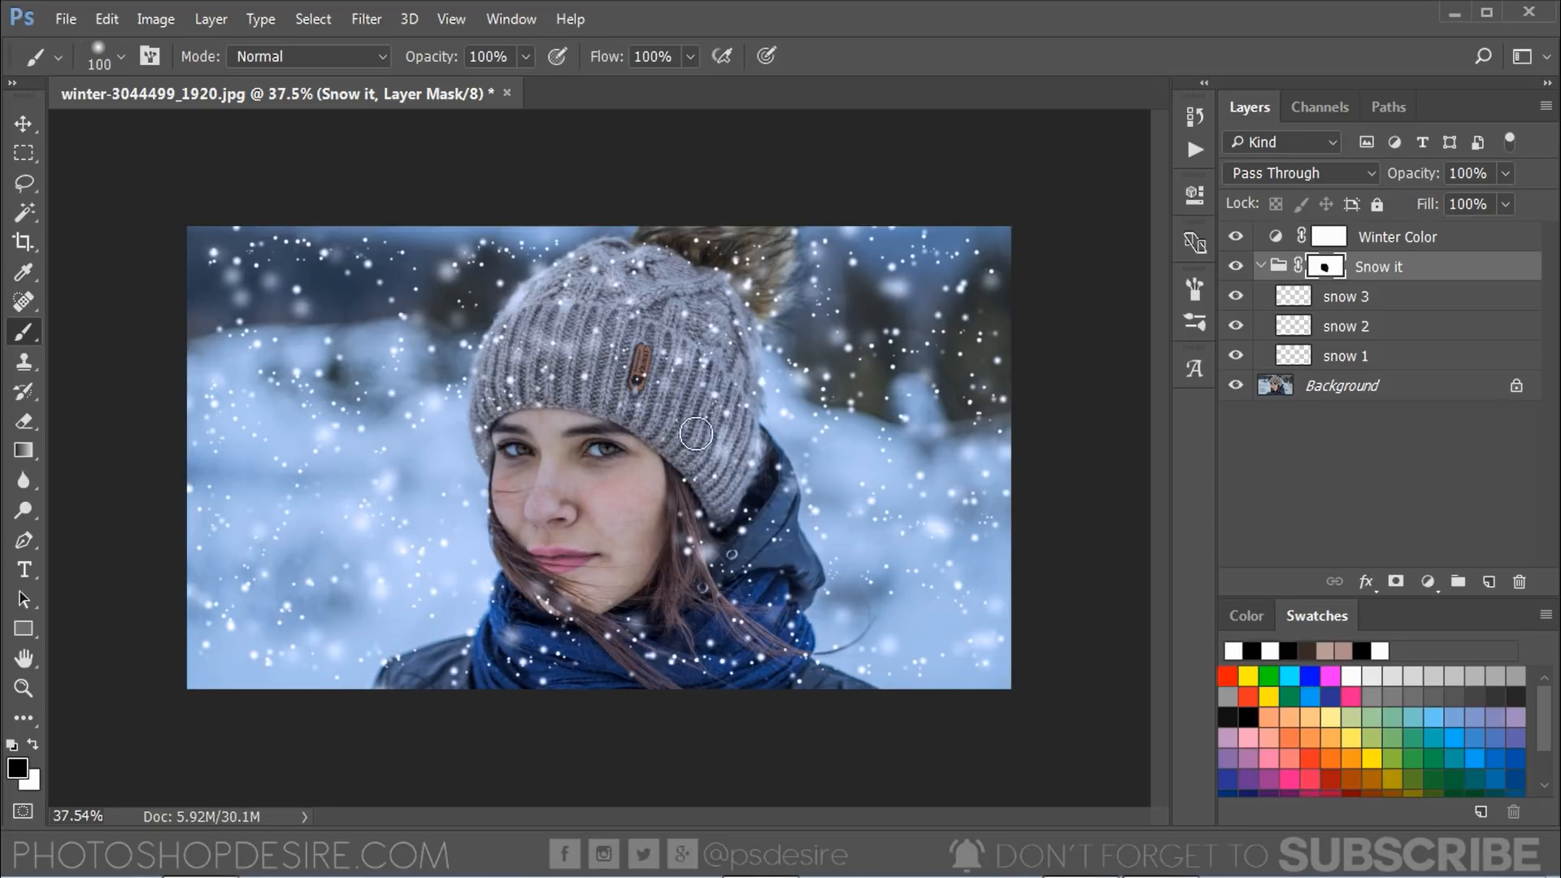